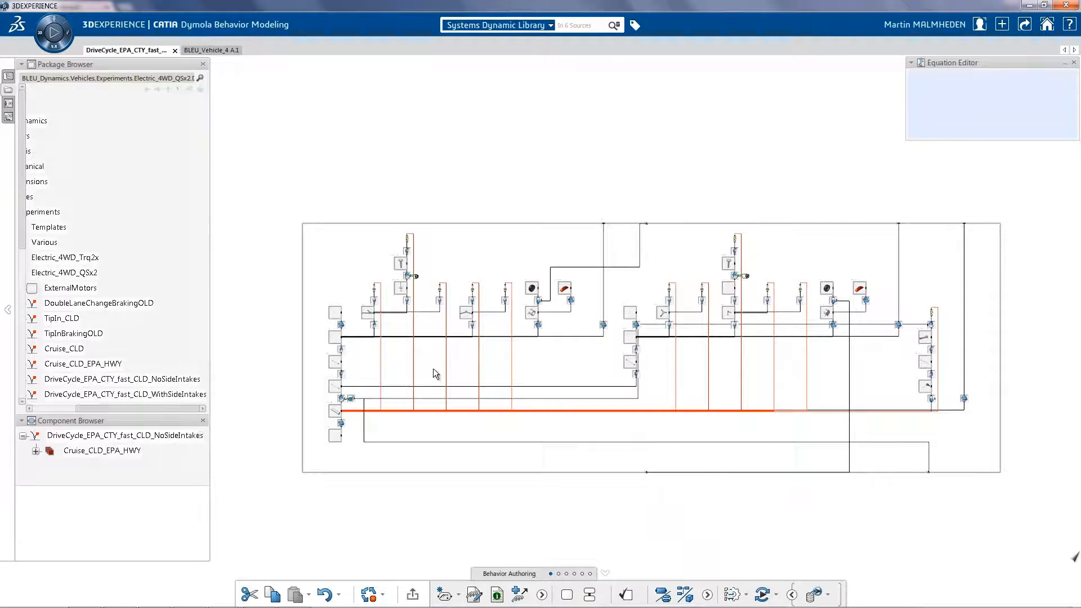
- Select the DriveCycle NoSideIntakes experiment and show its cooling subsystem with result variables
left_click(122, 379)
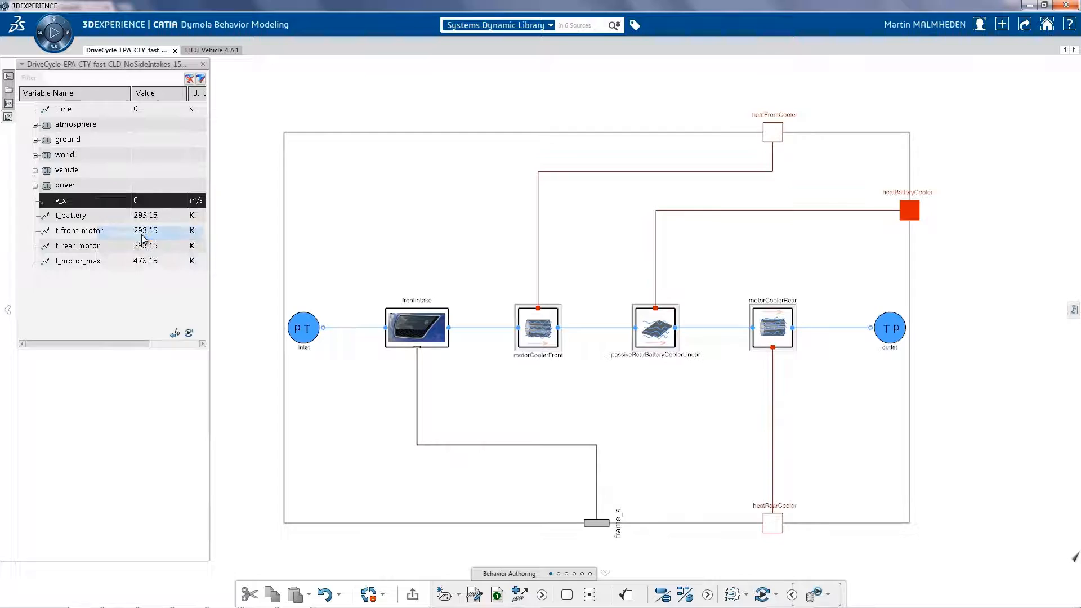
- Plot vehicle speed v_x over the drive cycle and add an empty chart for rear motor temperature
double_click(61, 200)
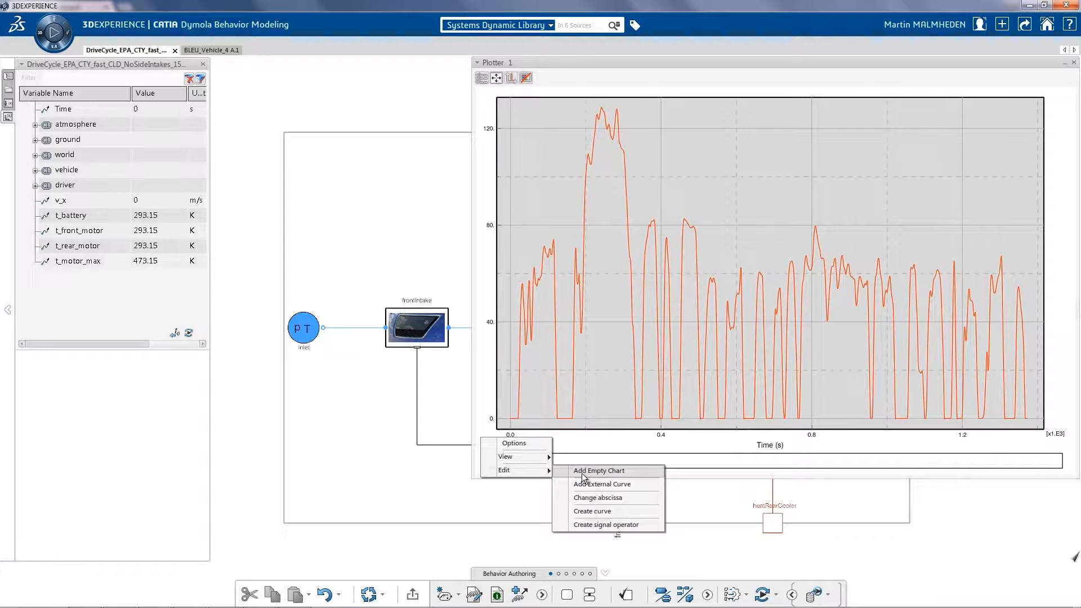
left_click(598, 470)
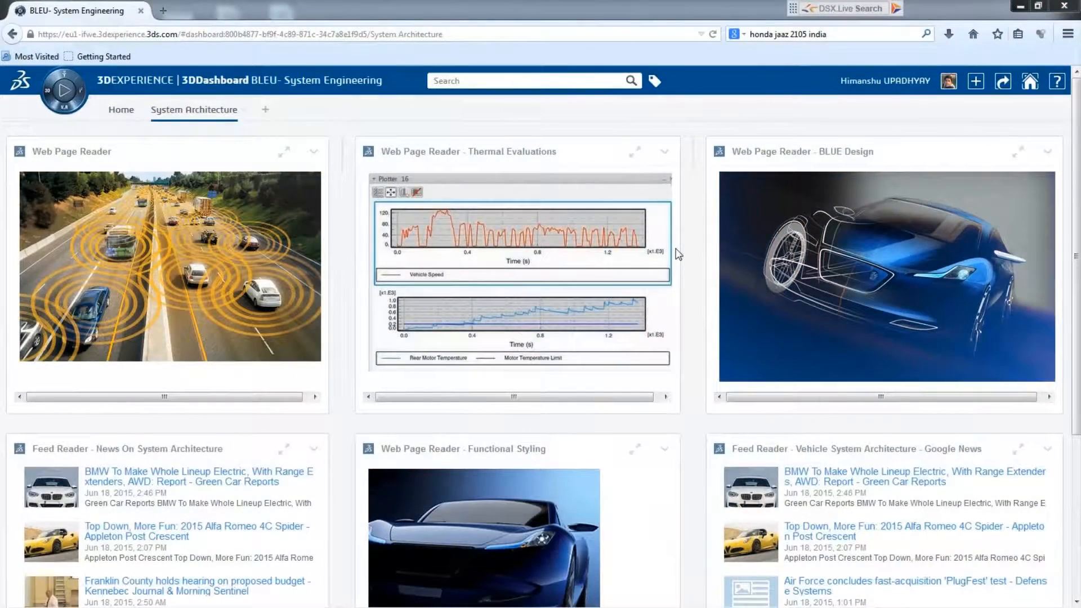
- Enlarge the Thermal Evaluations plots, then switch to the 3DSwym community ideas page
left_click(635, 151)
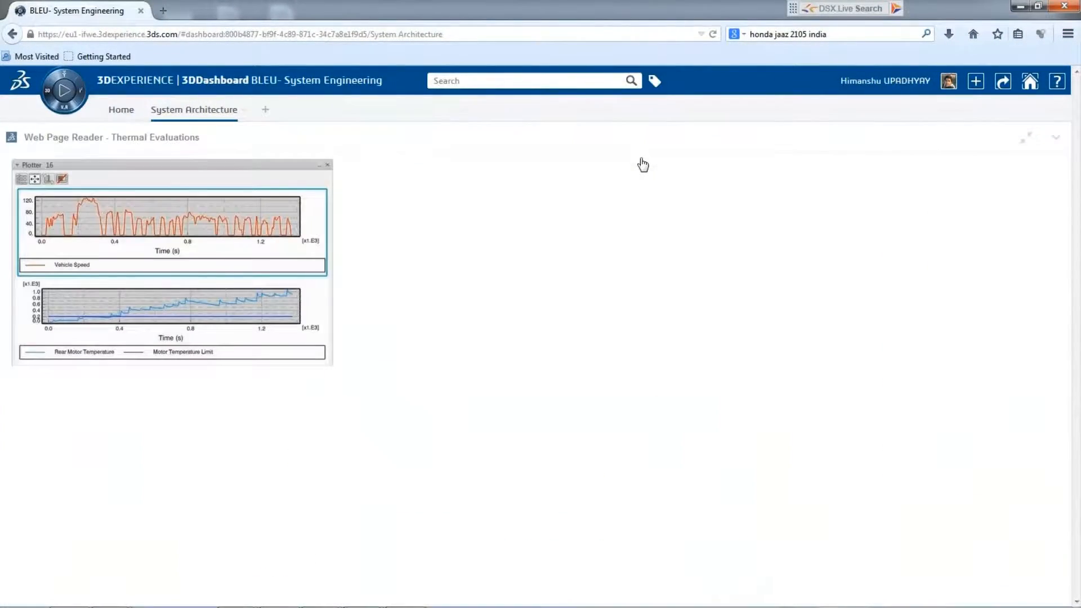
mouse_move(133, 381)
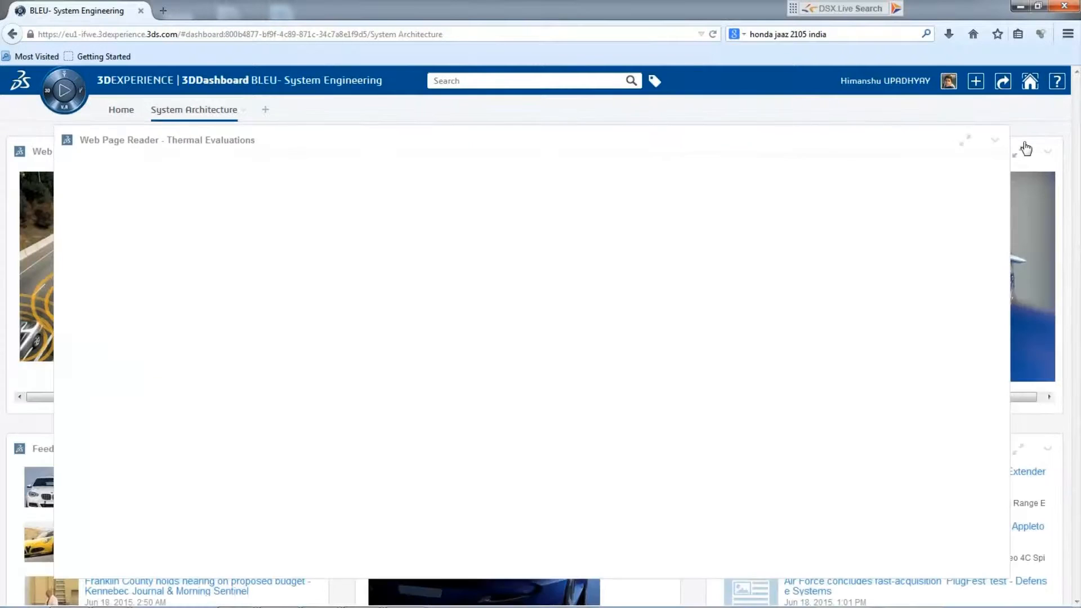
left_click(182, 8)
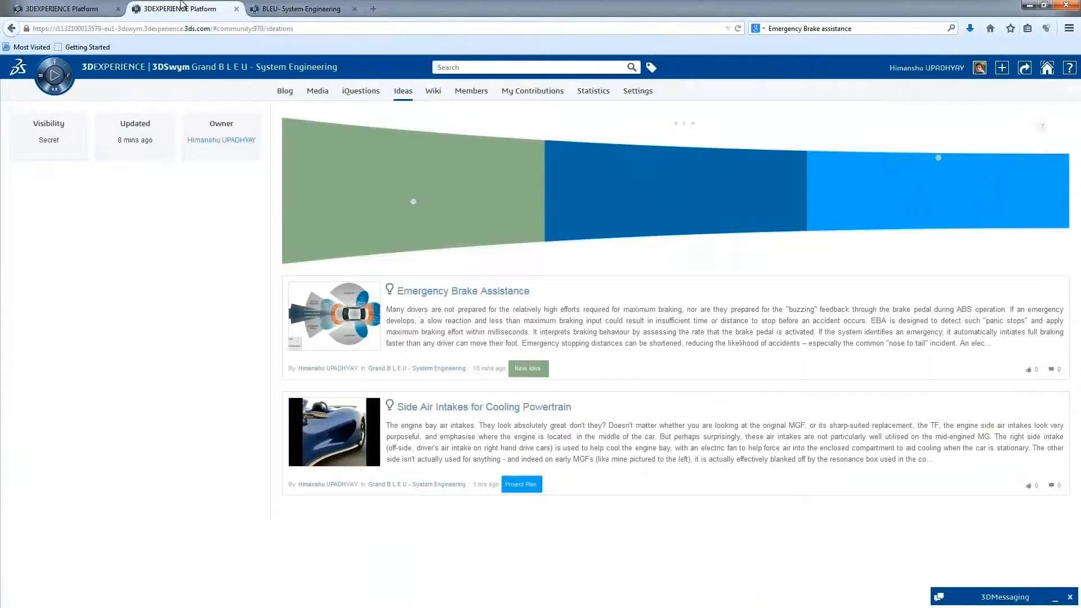
mouse_move(422, 410)
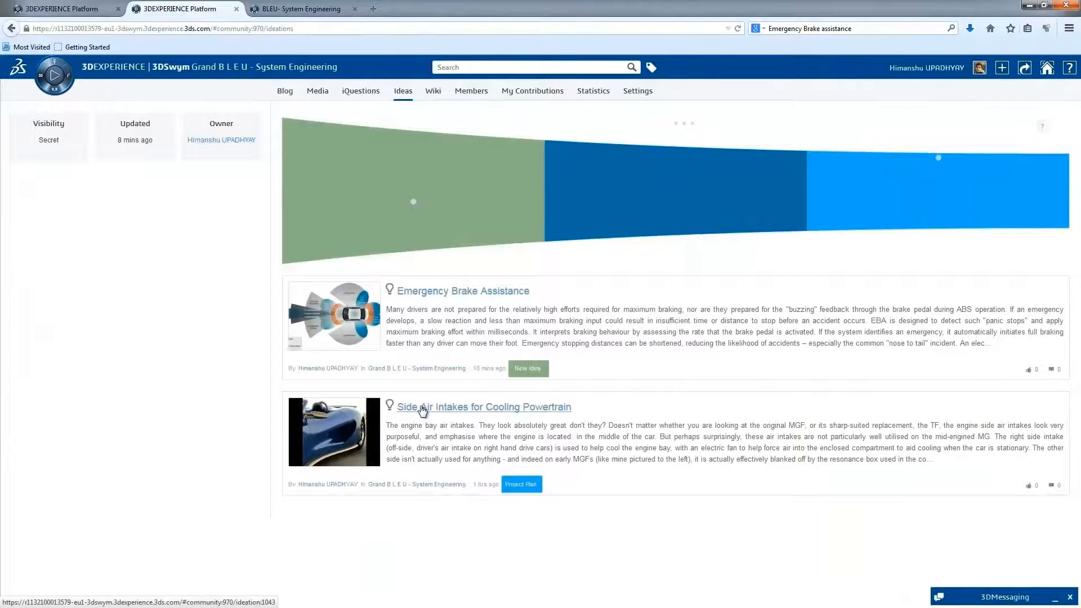
- View the Side Air Intakes idea and send the chat greeting 'Hi Gauth' to a colleague
left_click(483, 407)
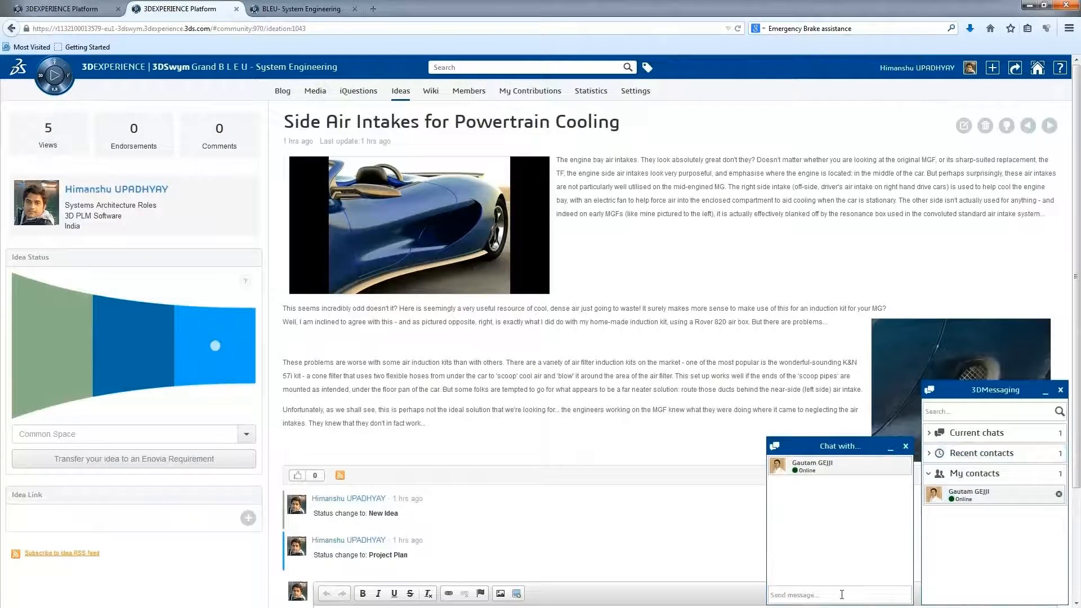
type("Hi Gauth")
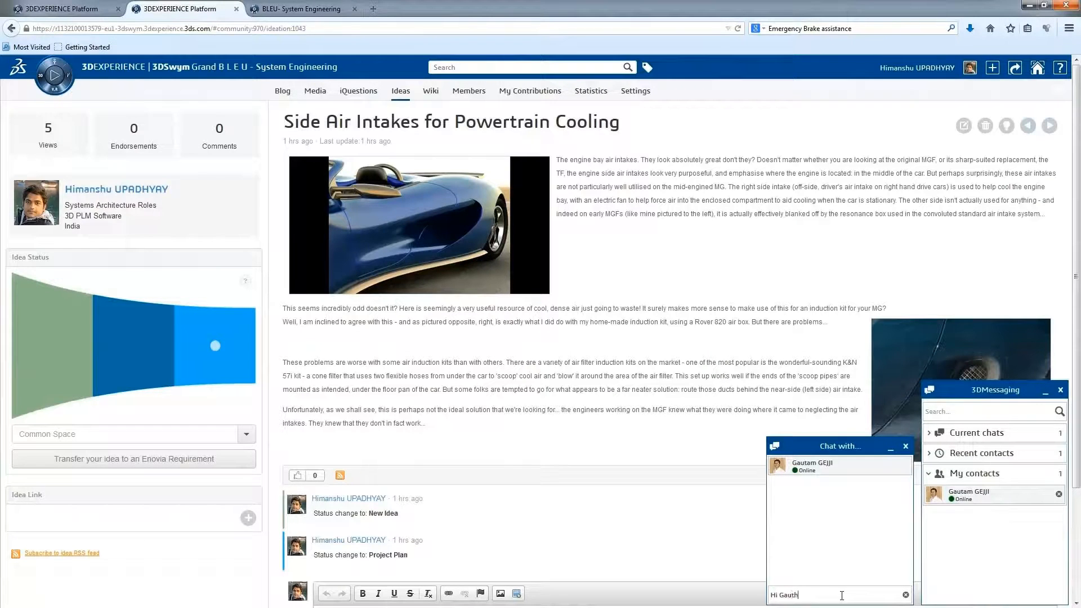
key("Return")
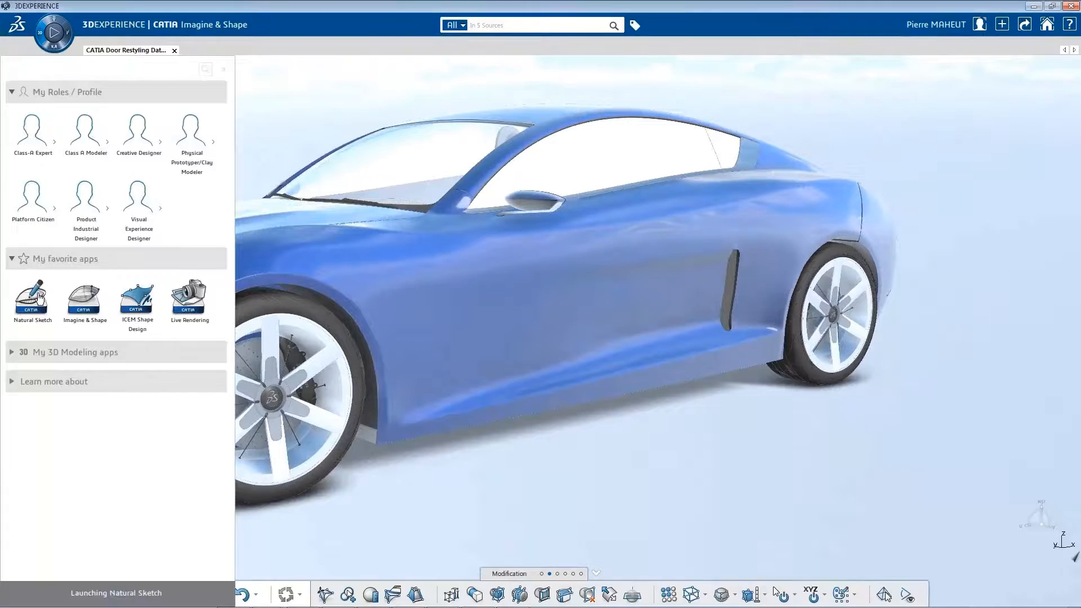
- Launch Natural Sketch from favorite apps on the blue sports car door model
left_click(32, 300)
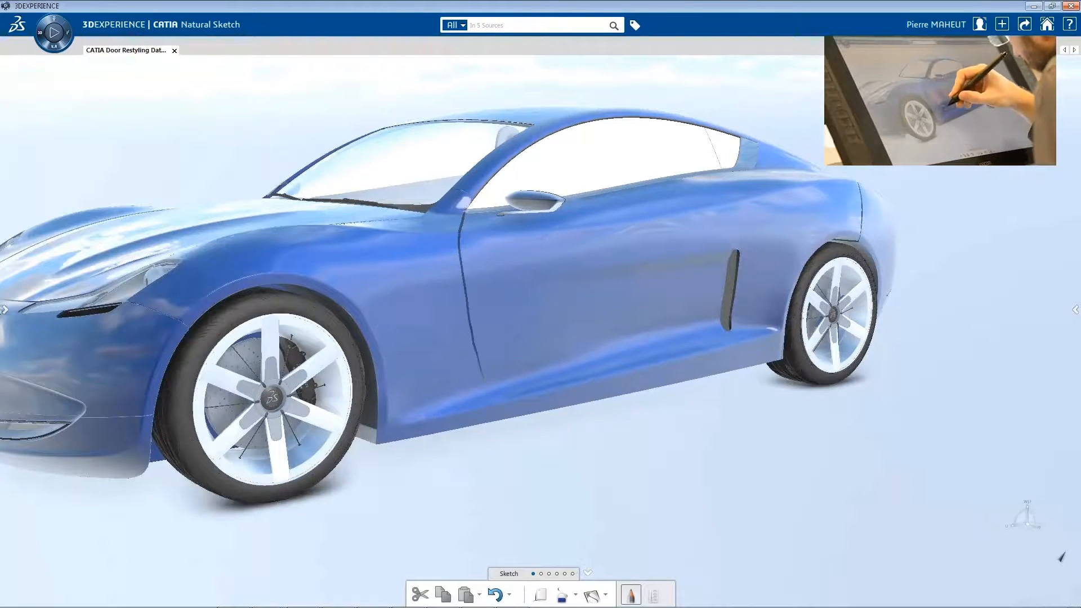